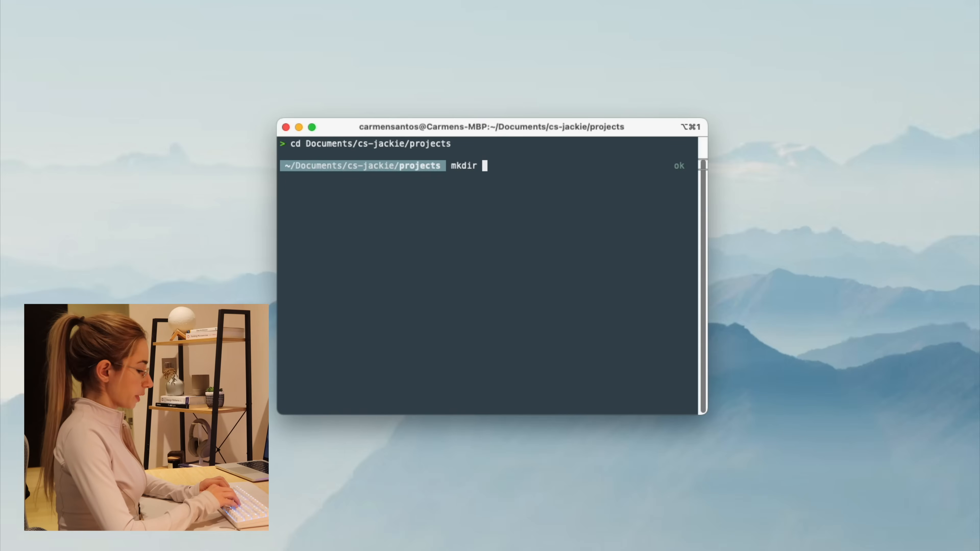
Enter the mkdir command naming the new snake-g game folder.
type("snake-g")
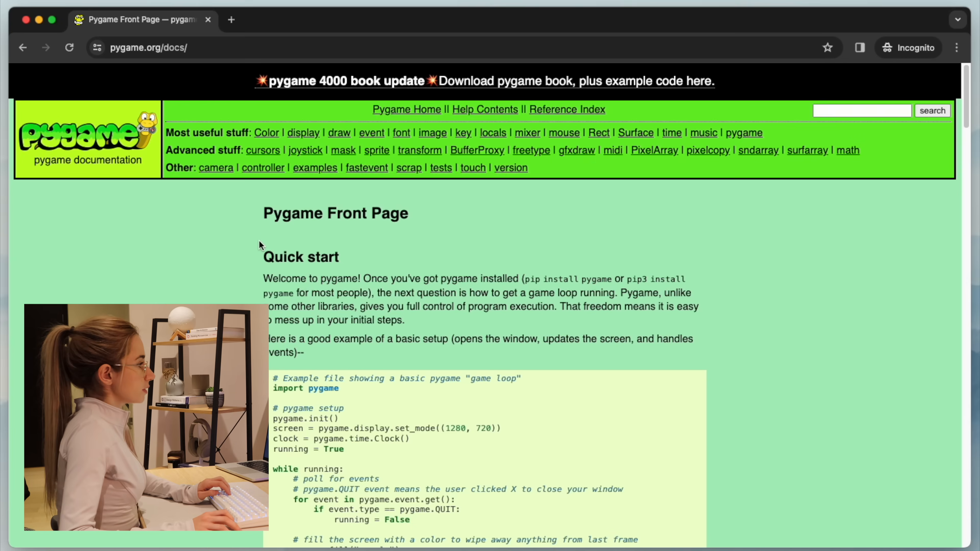
Scroll the pygame docs to the Quick start game loop example.
scroll("down", 3)
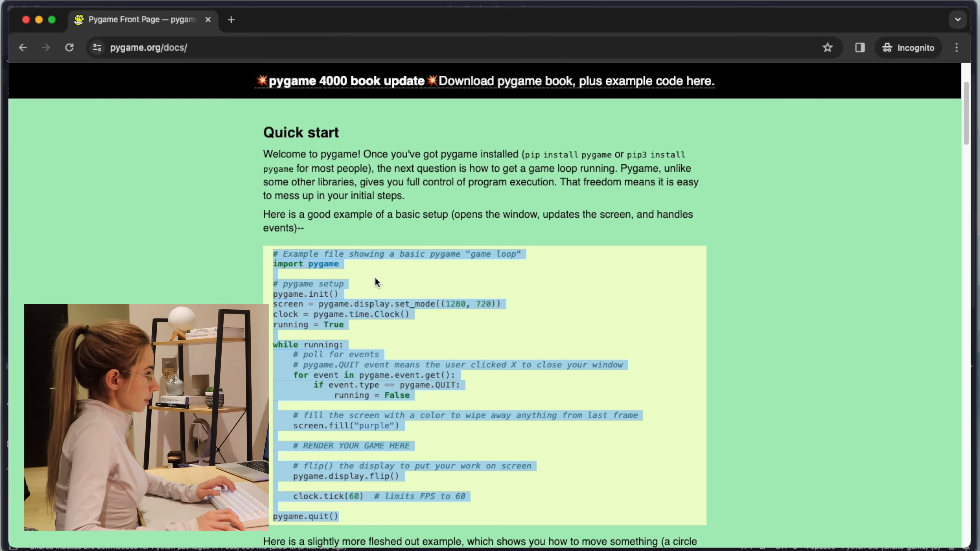
scroll("down", 3)
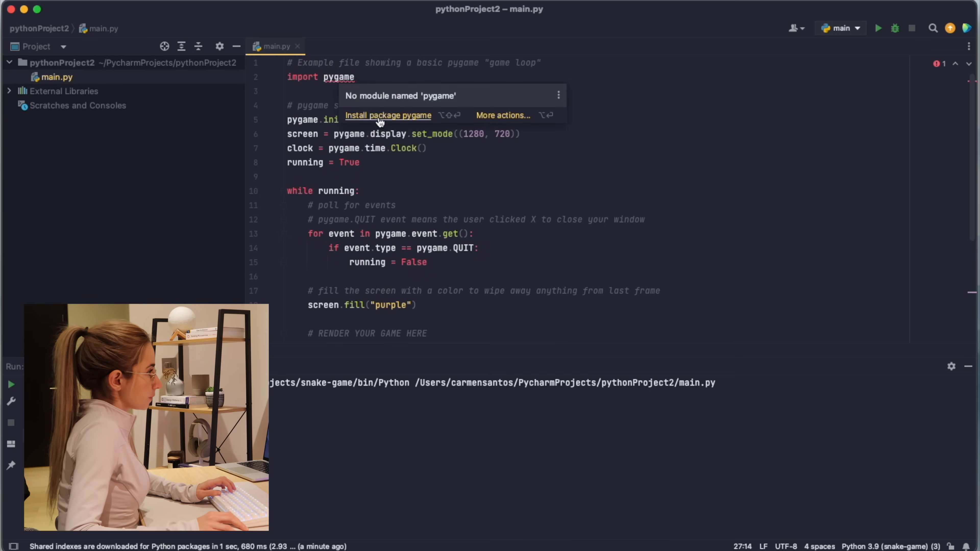
Install pygame, run main.py to show the purple window, close it, and go to the fill colour.
left_click(387, 115)
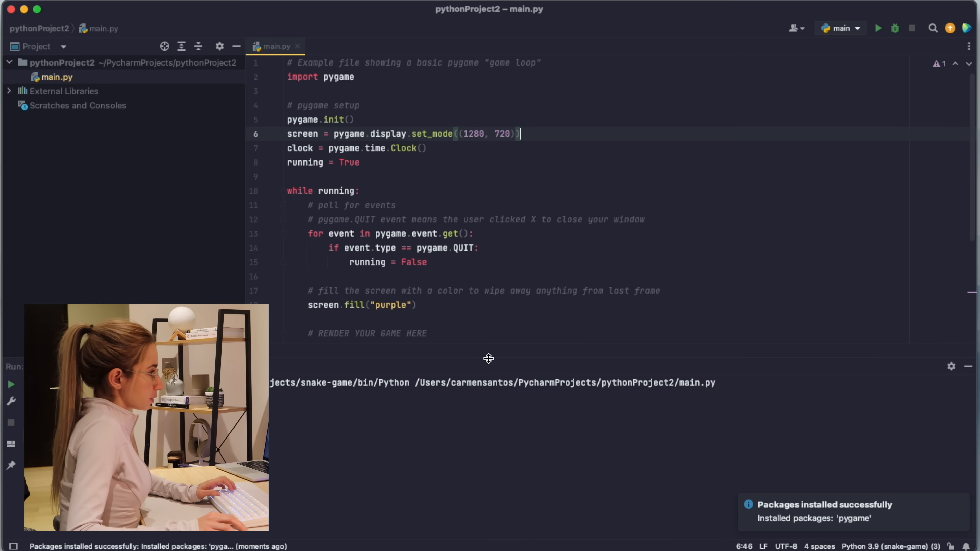
left_click(877, 27)
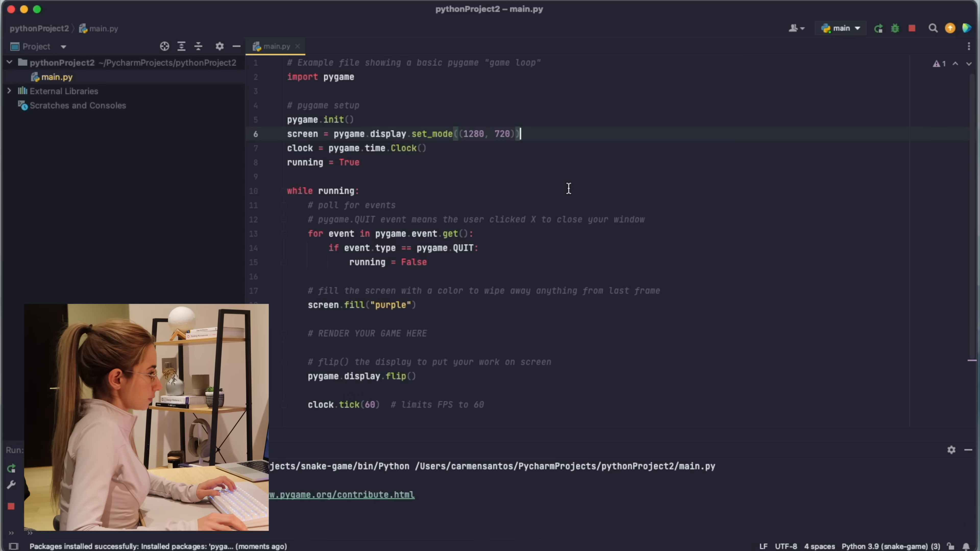
left_click(878, 28)
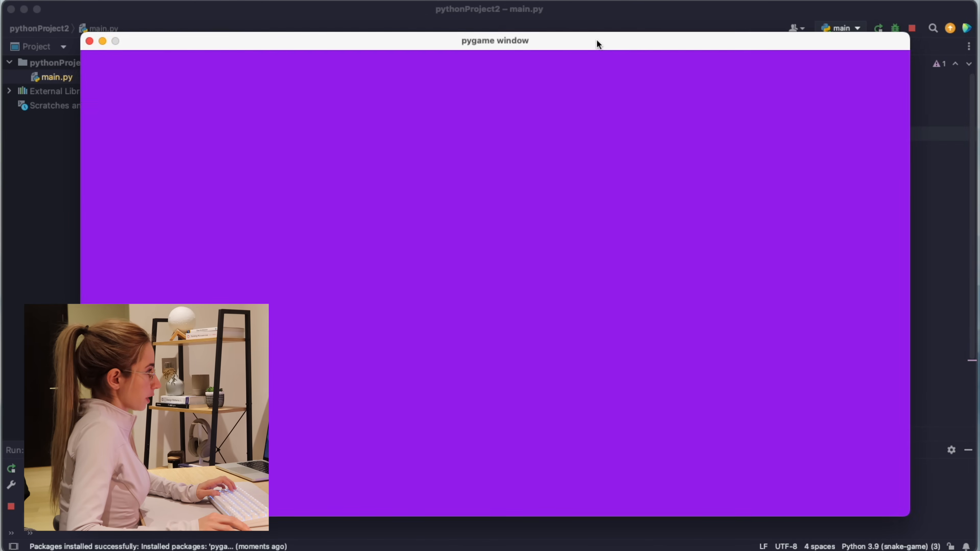
left_click(89, 40)
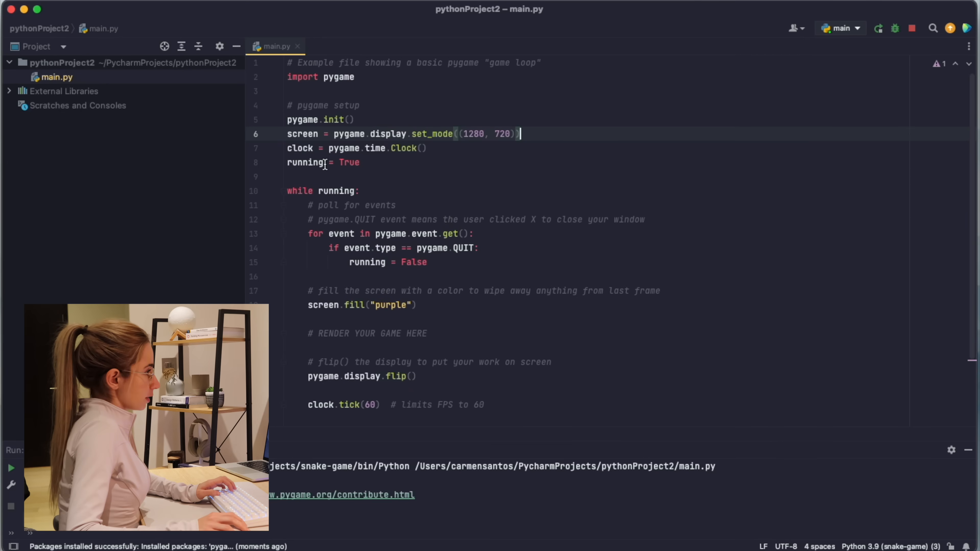
left_click(390, 305)
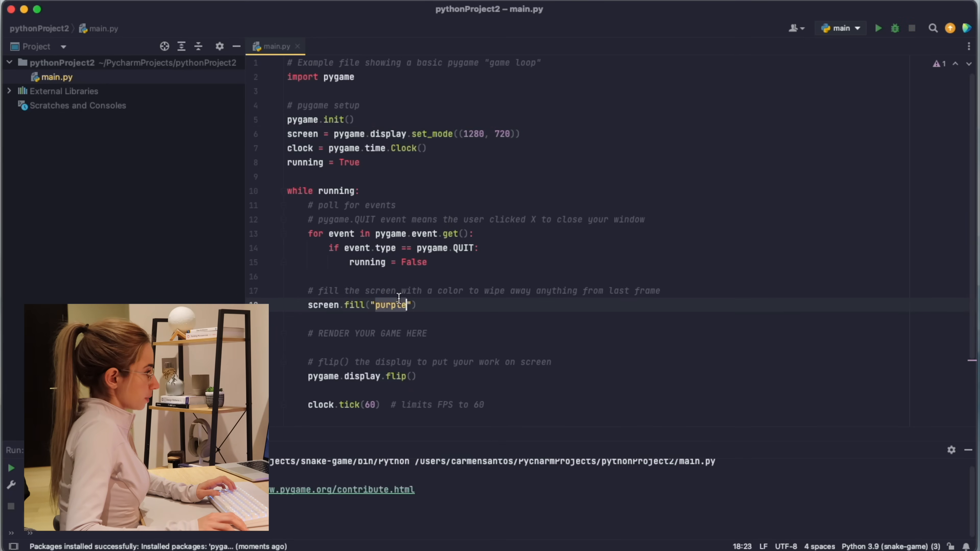